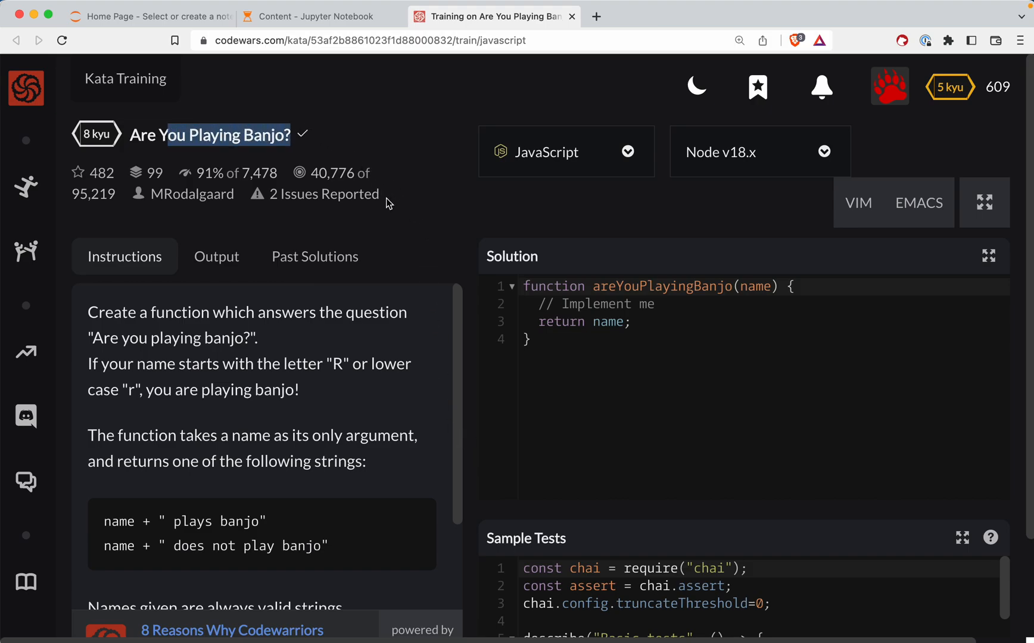
mouse_move(458, 168)
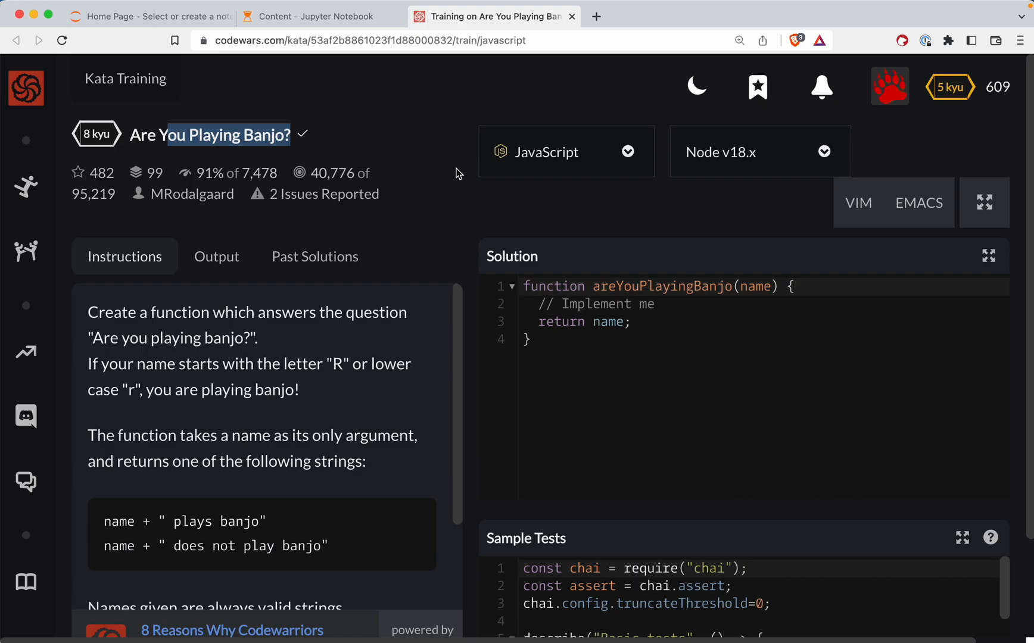
Read the banjo kata instructions and select the '// Implement me' placeholder comment for removal.
scroll(down, 3)
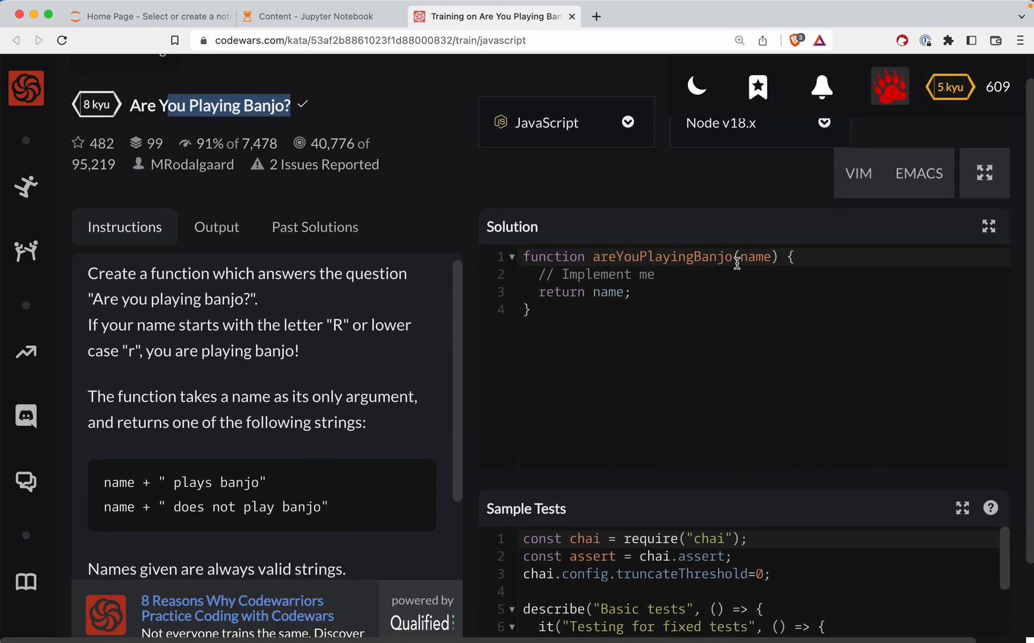
double_click(755, 257)
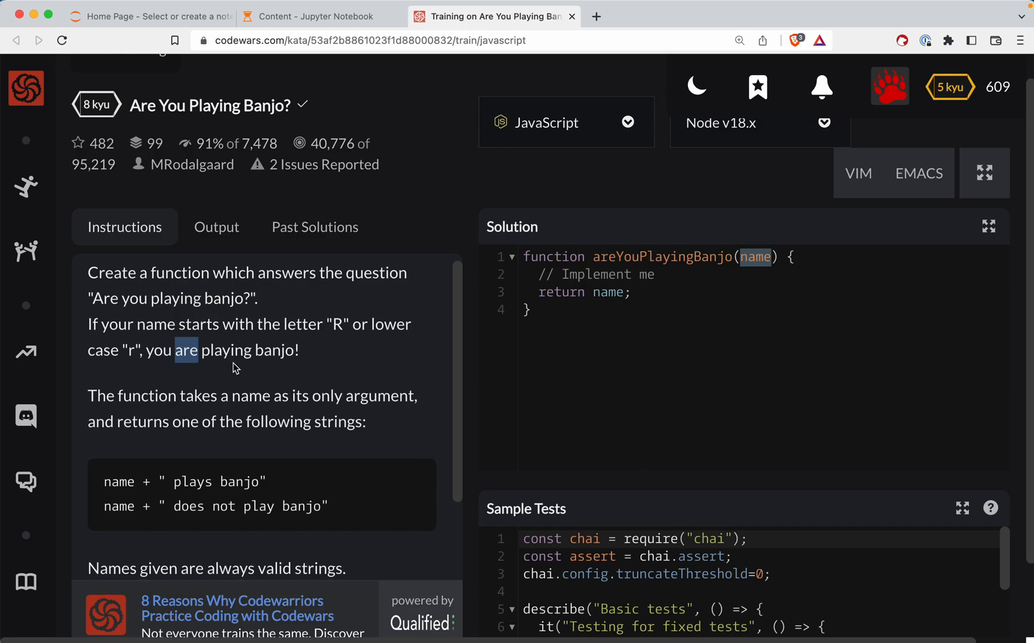
scroll(down, 3)
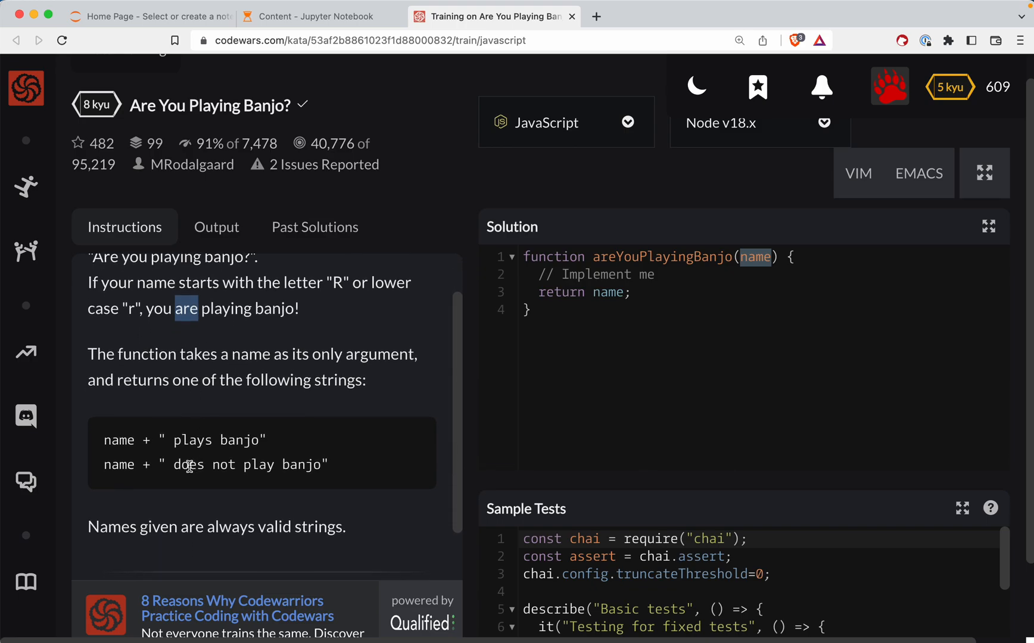
drag(180, 464, 274, 464)
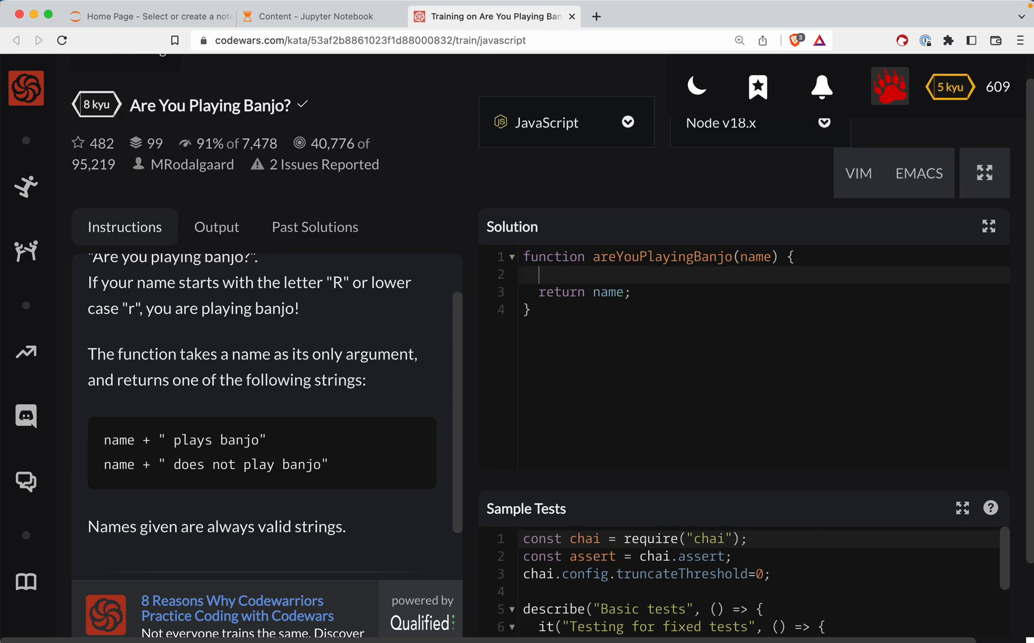
Declare 'const predicate =' on line 2, renaming the initially typed 'suffix'.
text(co)
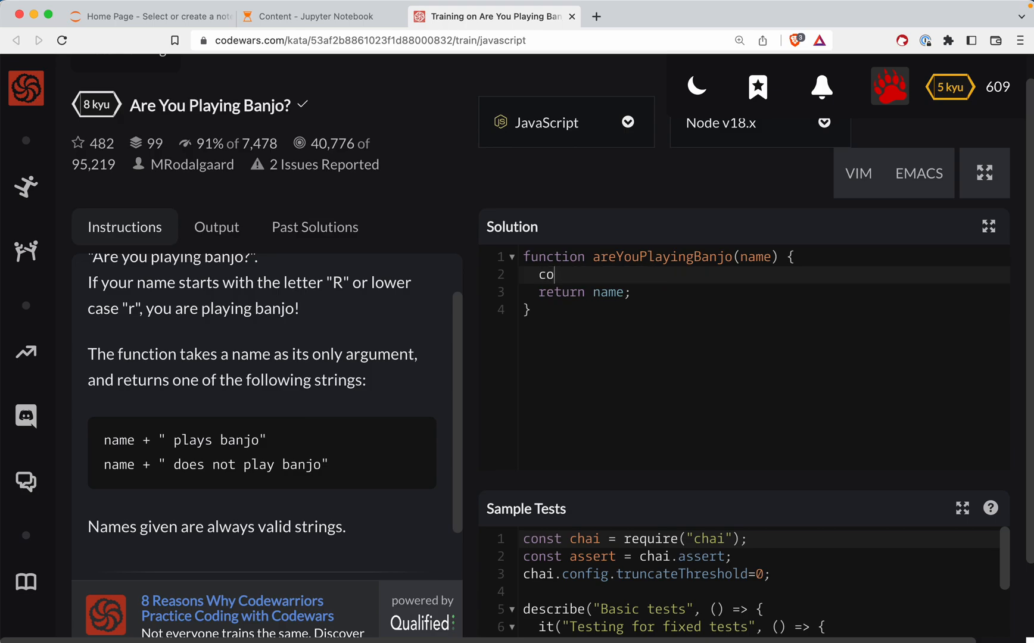
text(nst suffi)
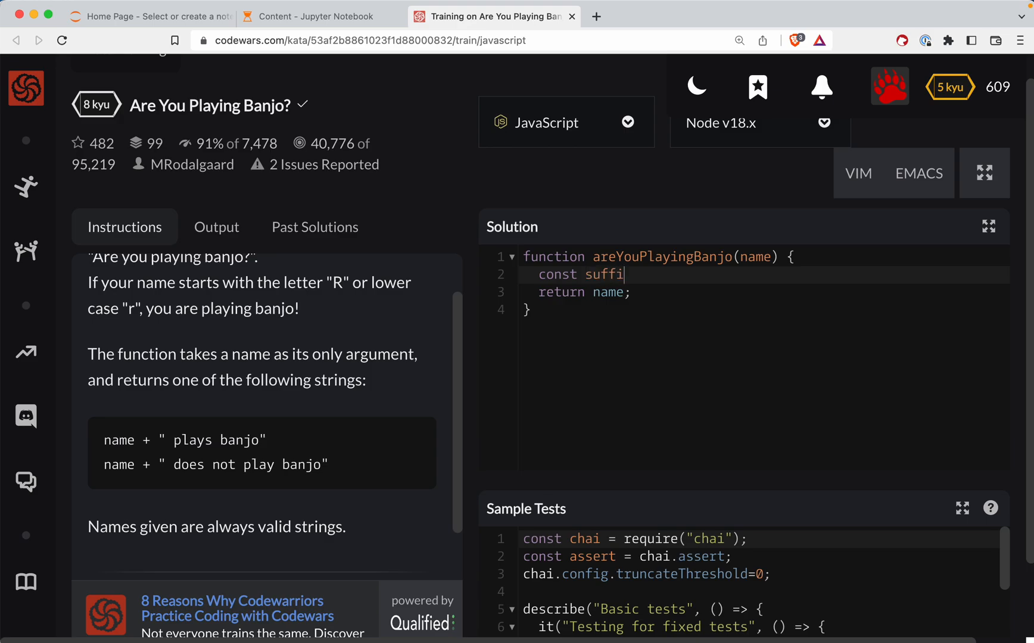
text(x =)
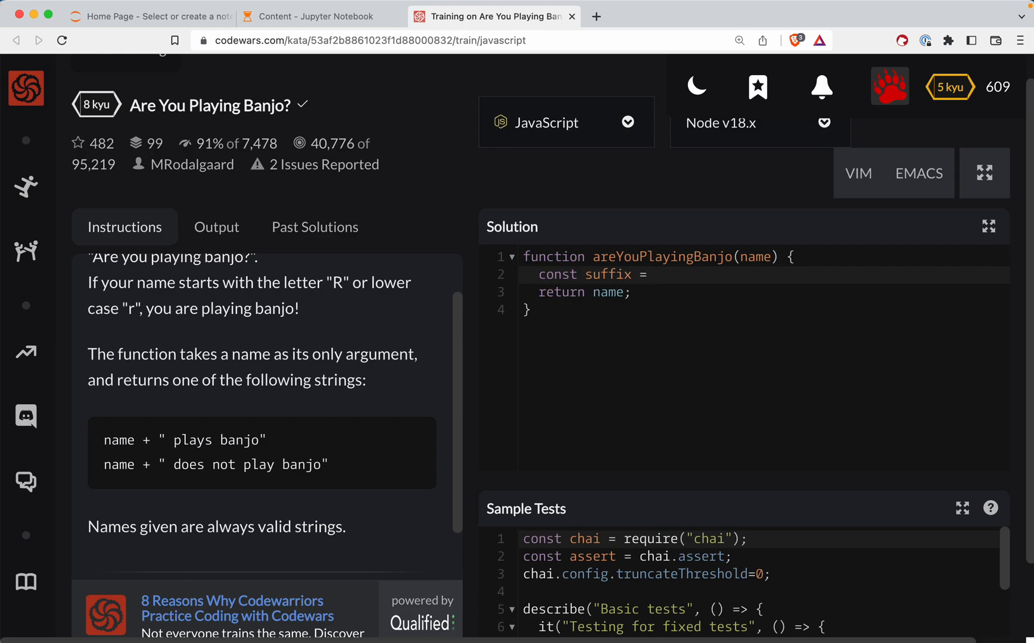
click(650, 274)
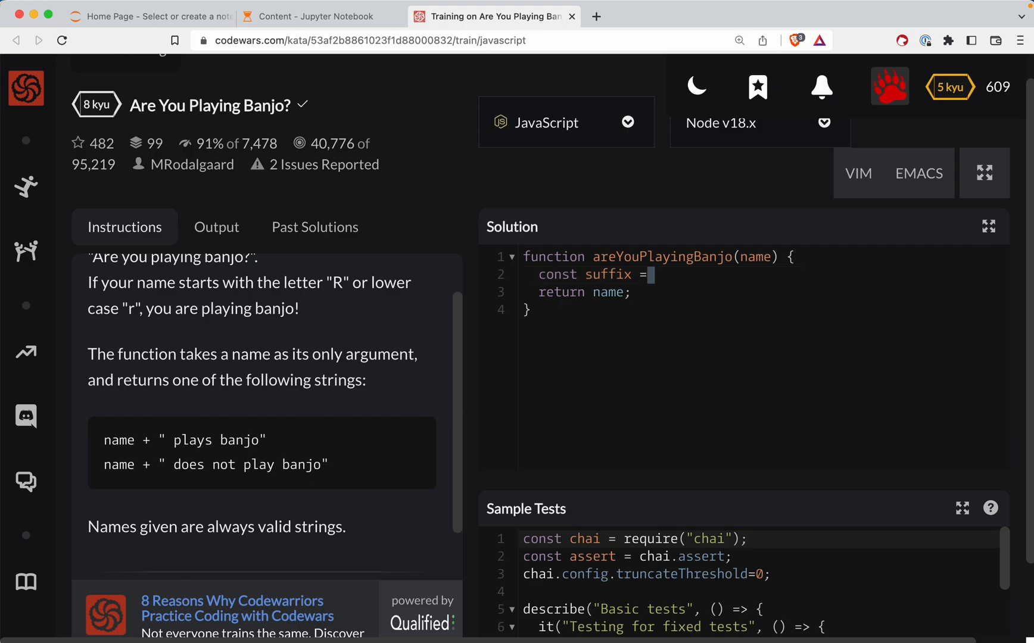
text(p)
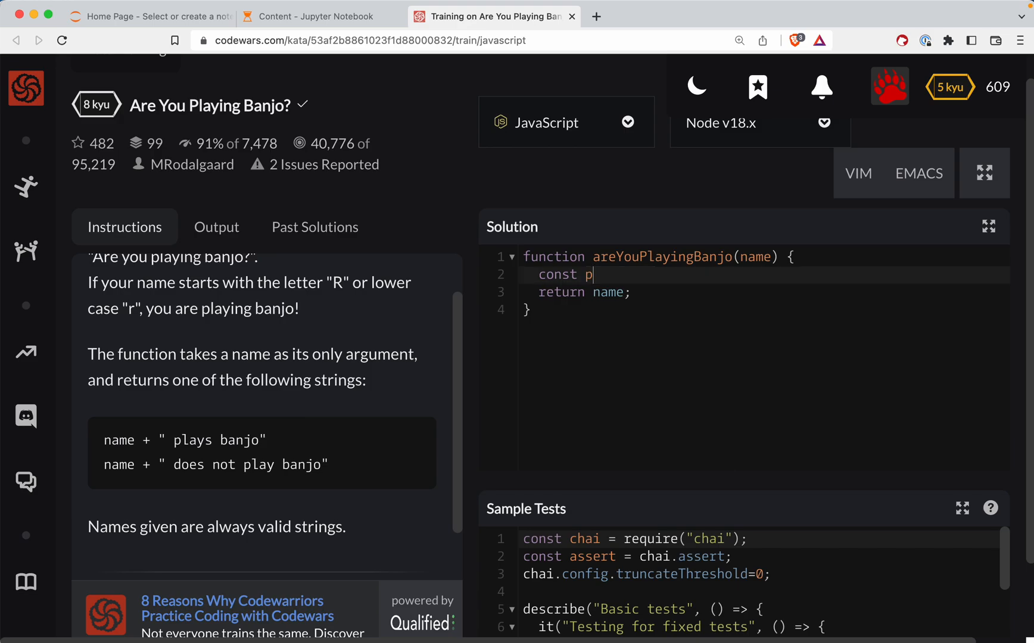
text(redicate =)
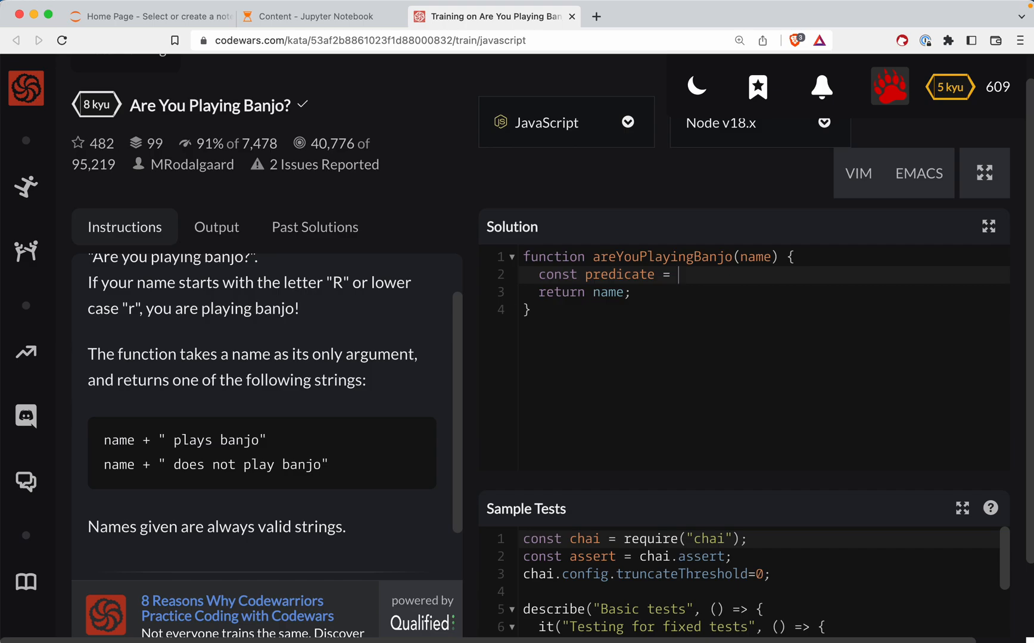
Continue the predicate with the comparison name[0] === 'r'.
text(name.)
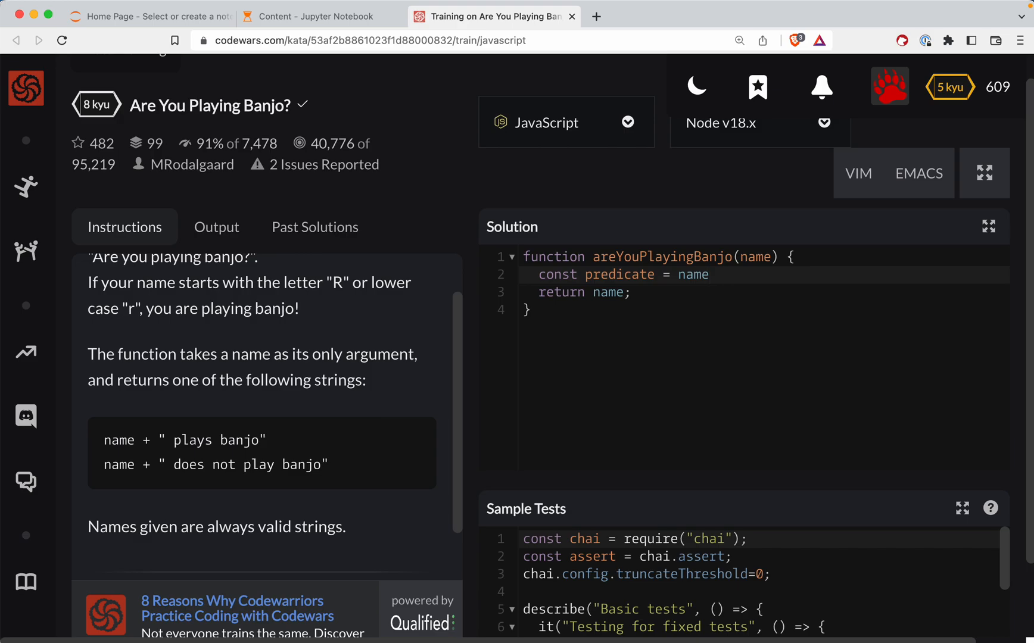
text([])
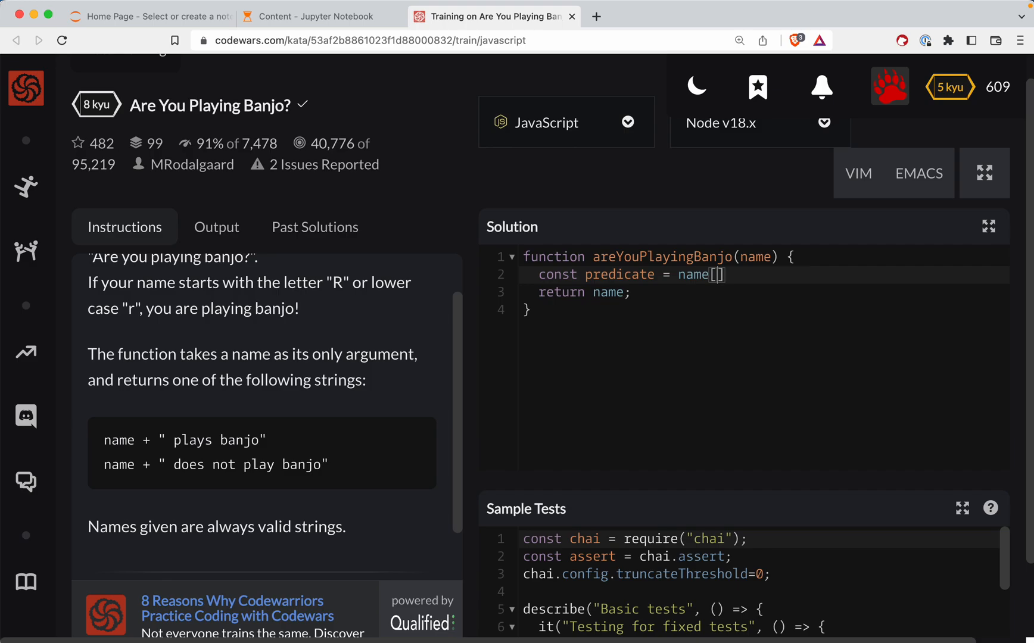
text(0)
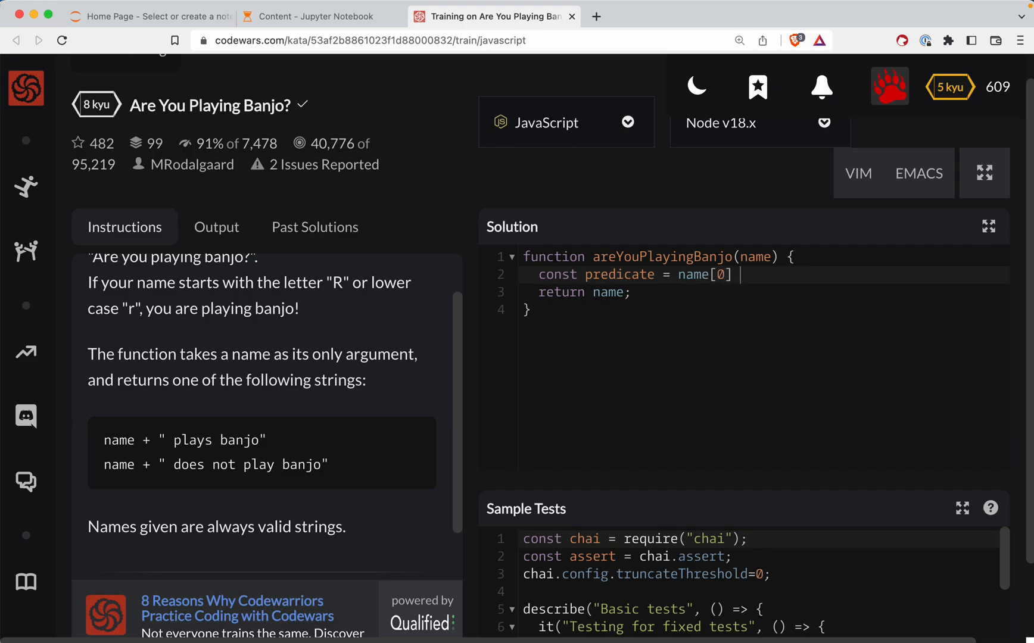
text(=== ')
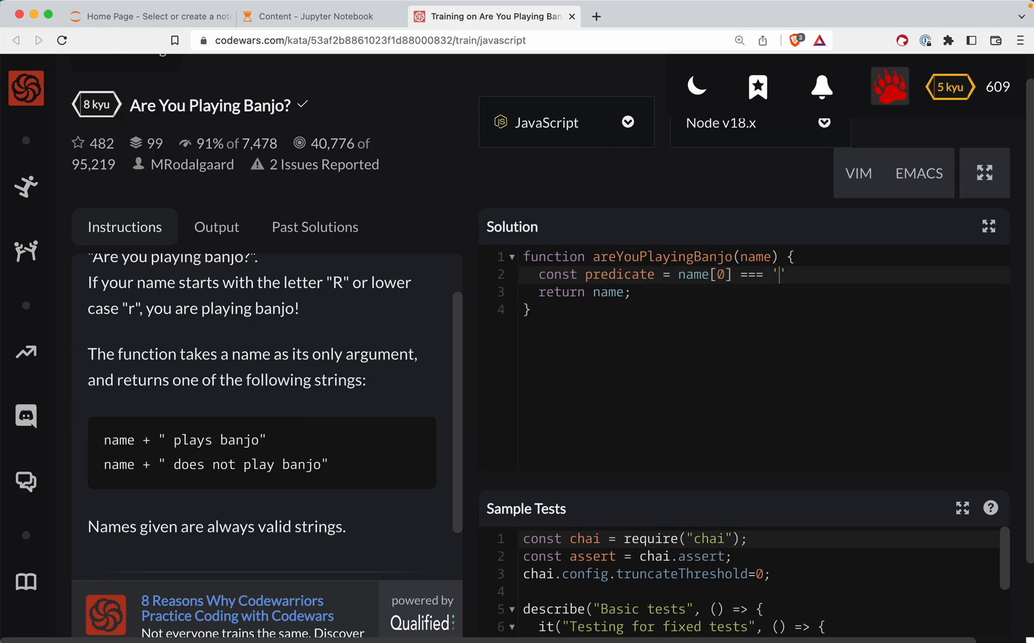
text(r)
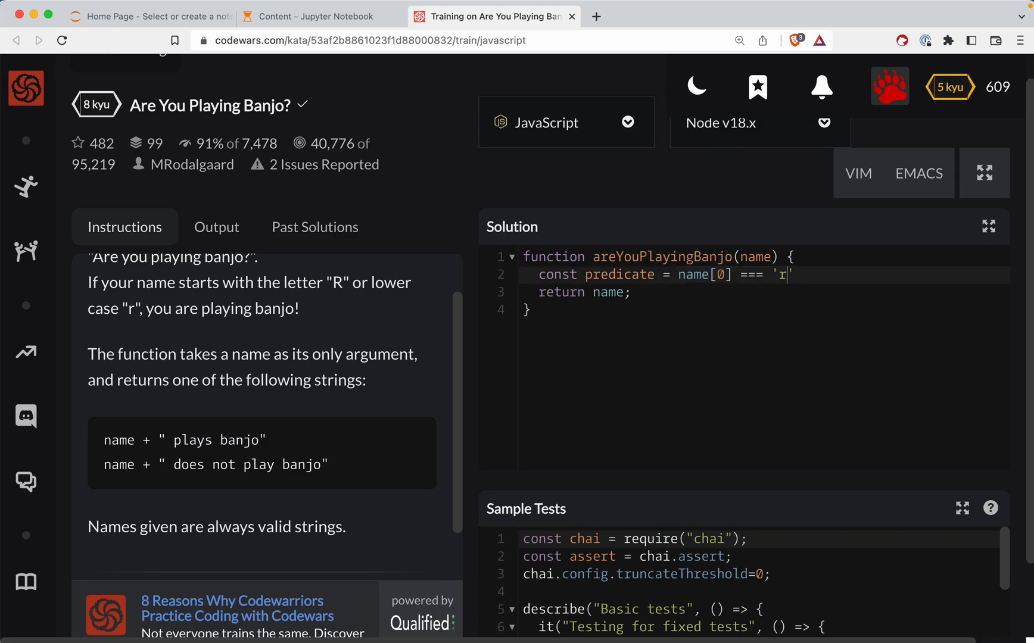
Insert .toLowerCase() after name[0] and select the lowercase comparison expression.
text(.to)
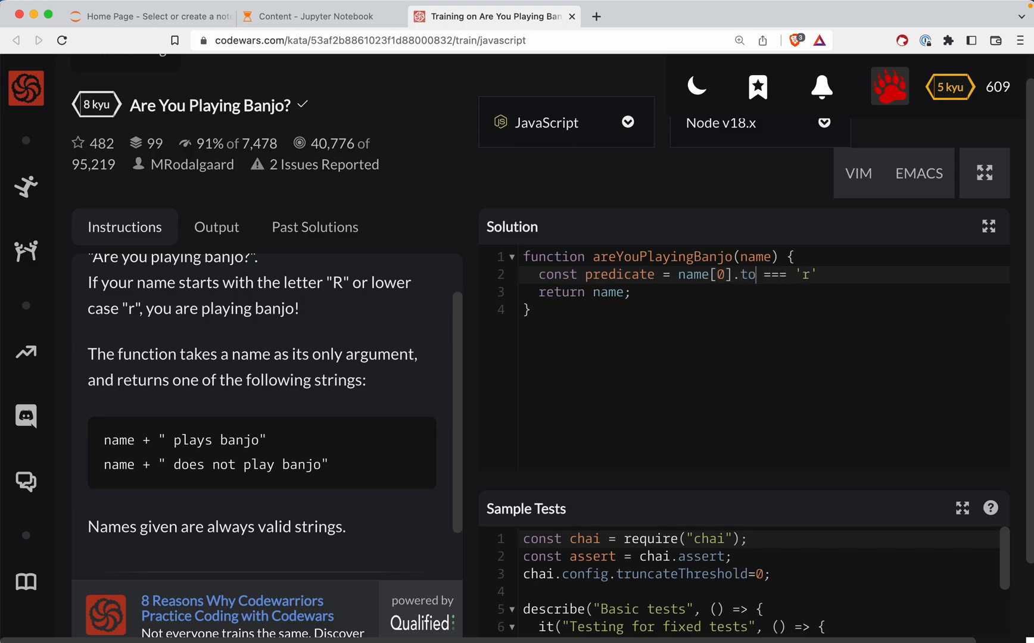
text(LowerCase())
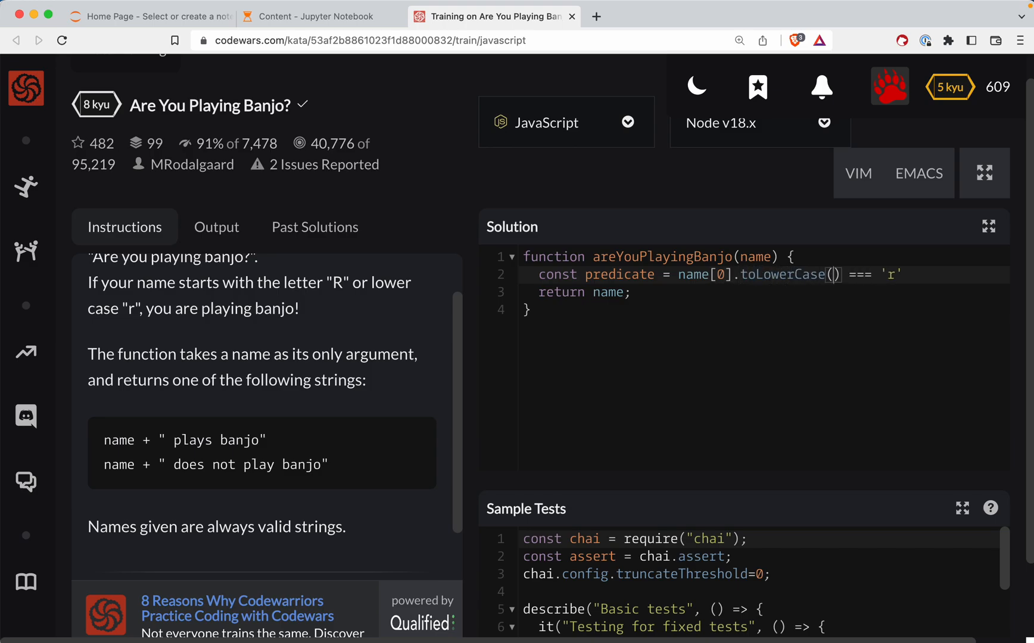
click(906, 274)
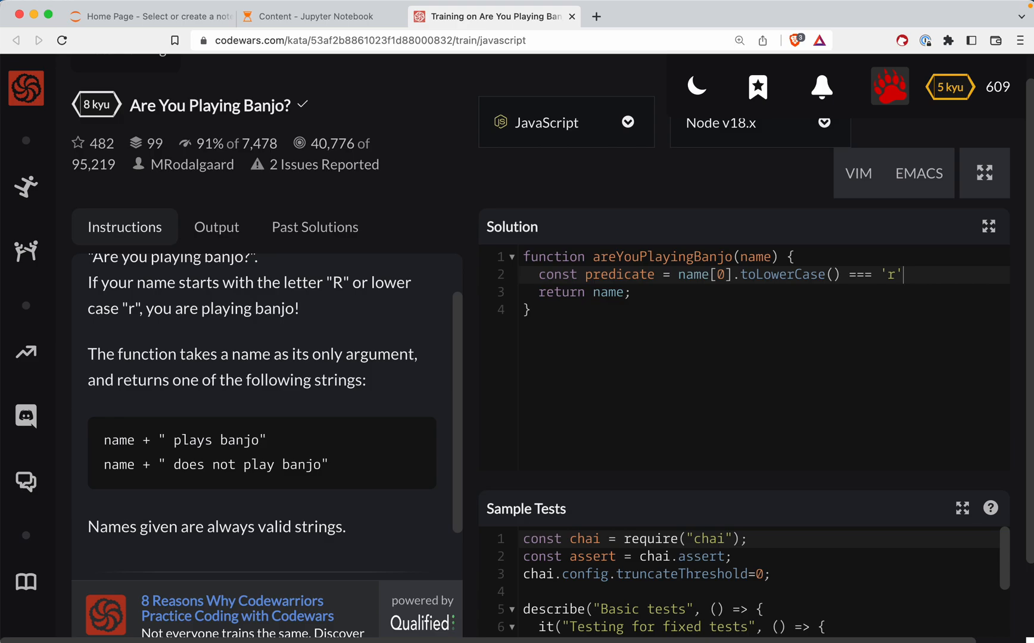
drag(683, 274, 907, 274)
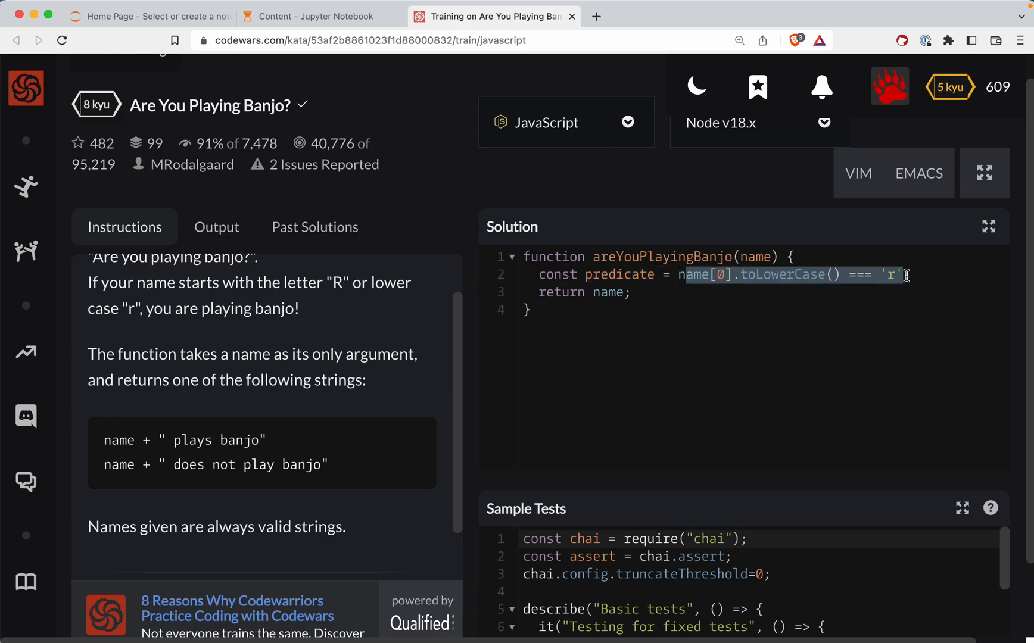
Extend the predicate into a ternary, typing ? ' play toward ' plays banjo'.
text(?)
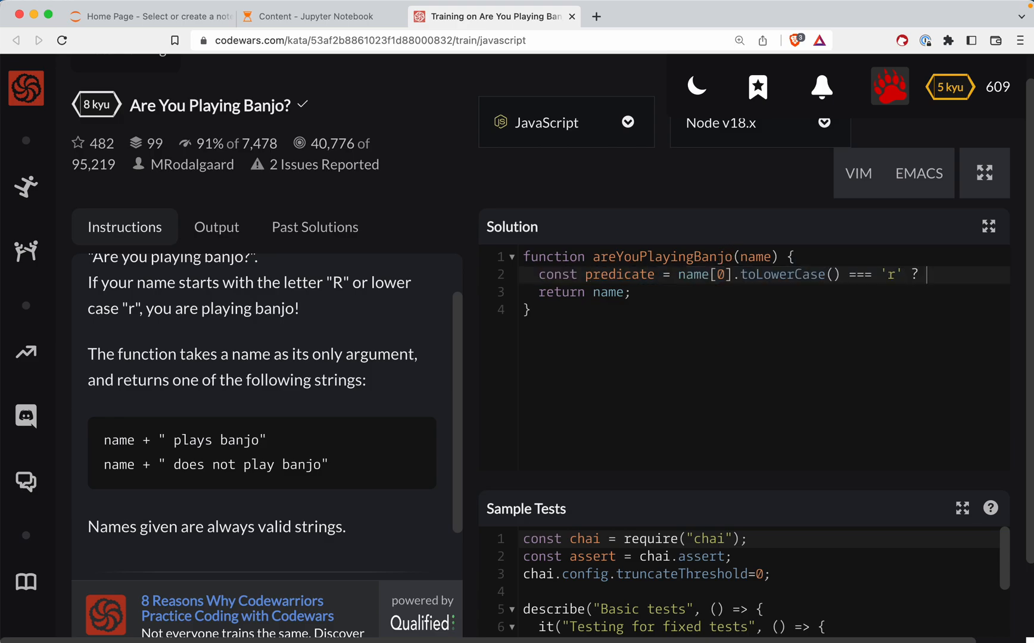
text(')
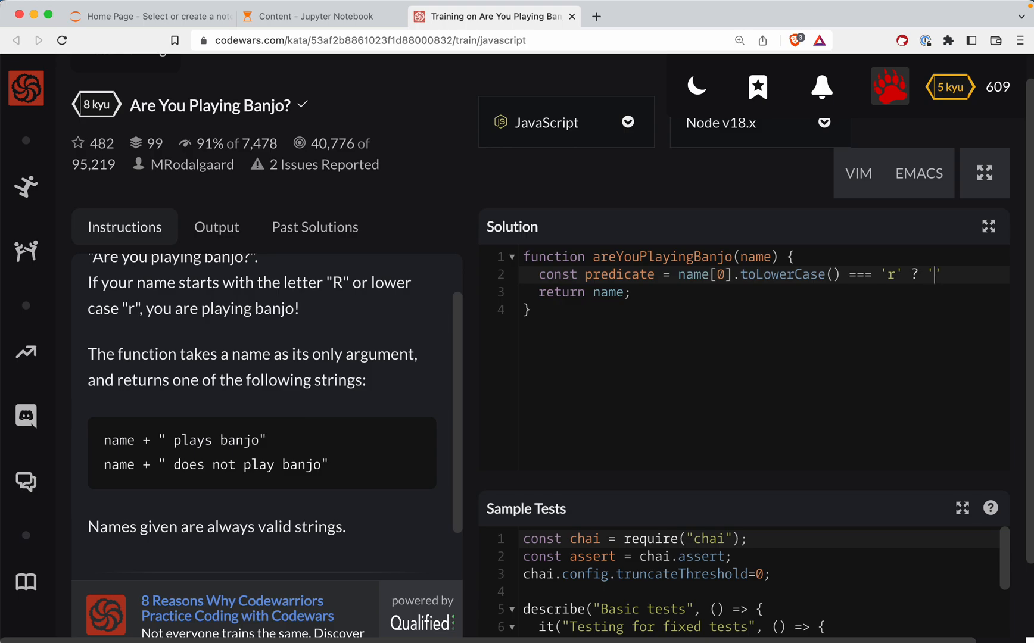
text(plays banjo)
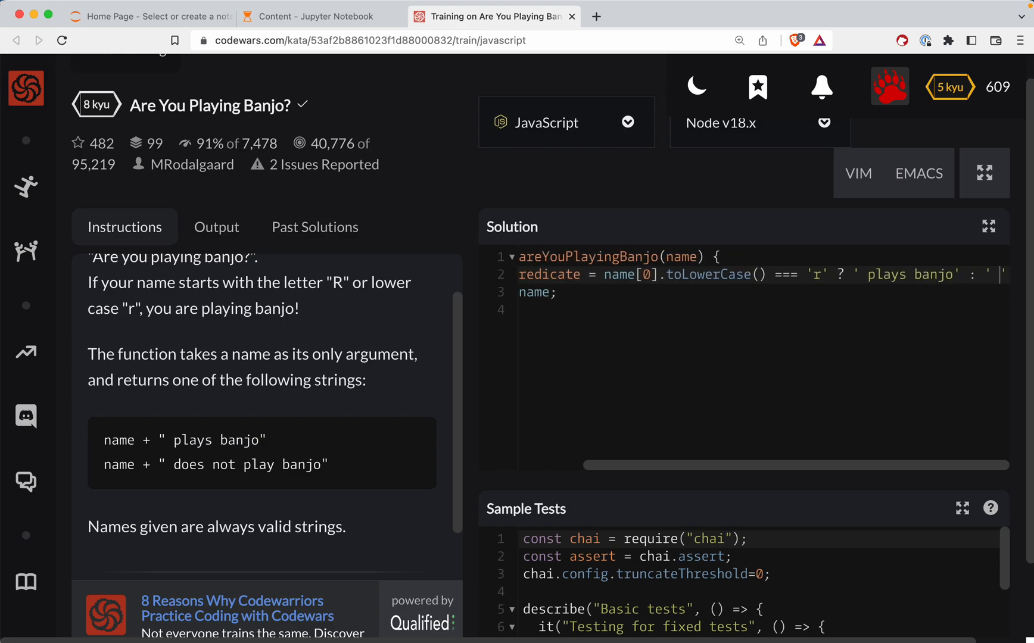
scroll(right, 3)
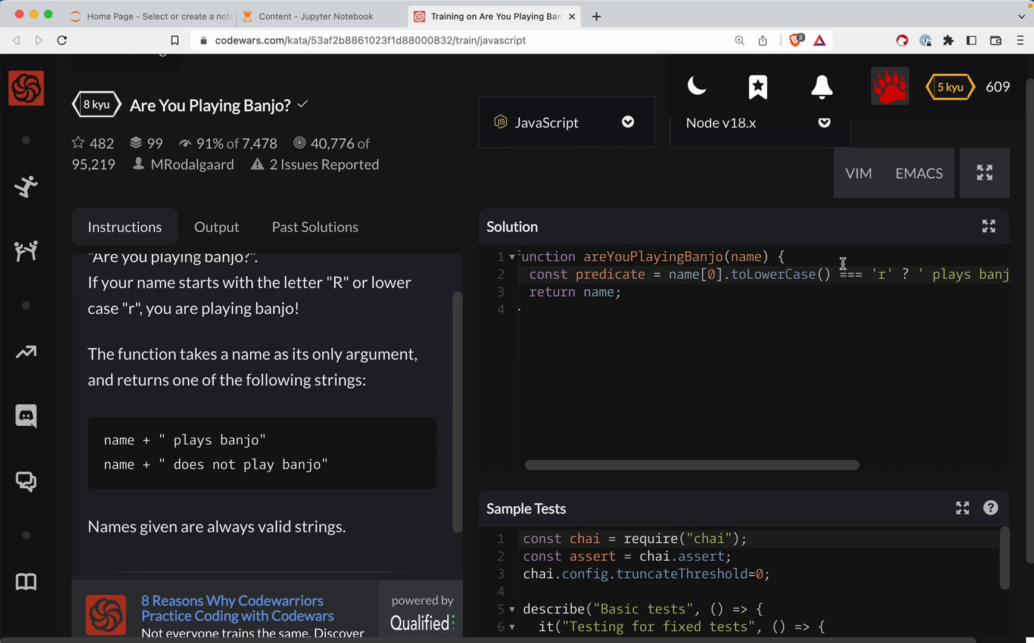
Make line 3 return name + predicate and run the sample tests.
double_click(610, 274)
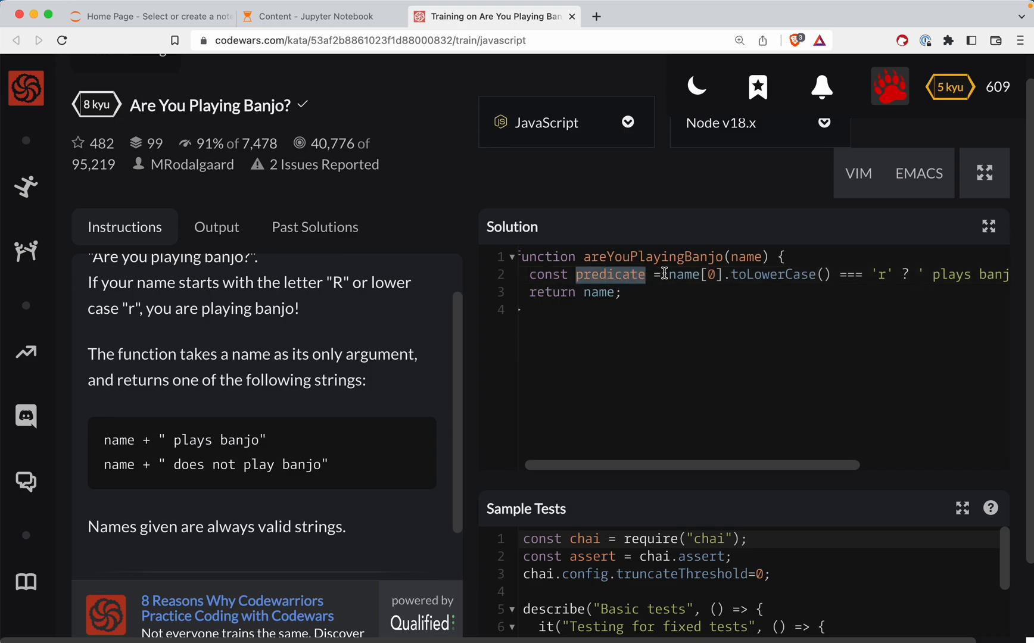
mouse_move(687, 272)
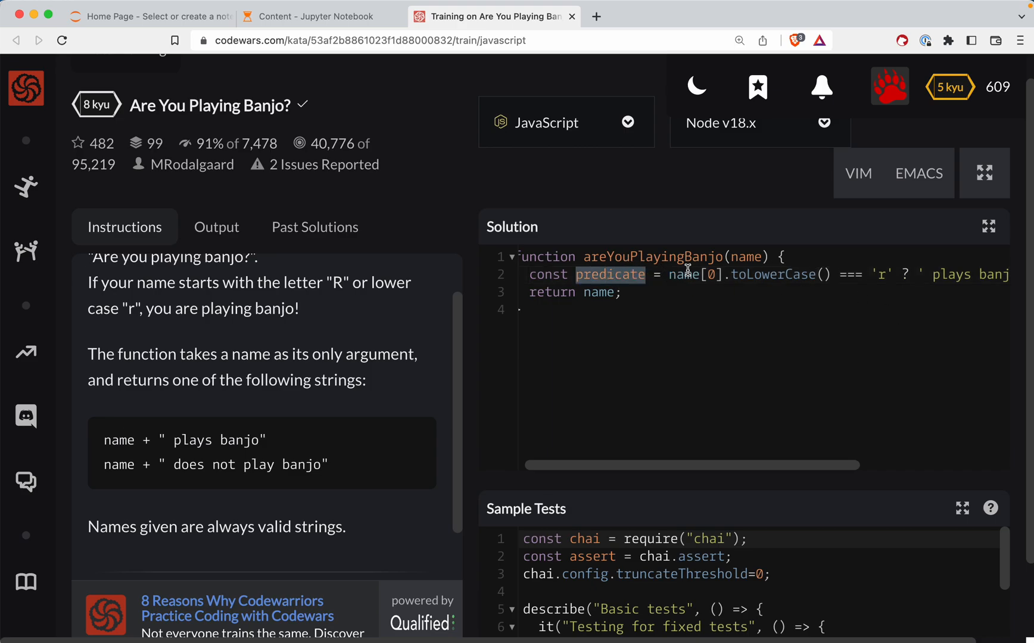
drag(667, 274, 890, 275)
text( + )
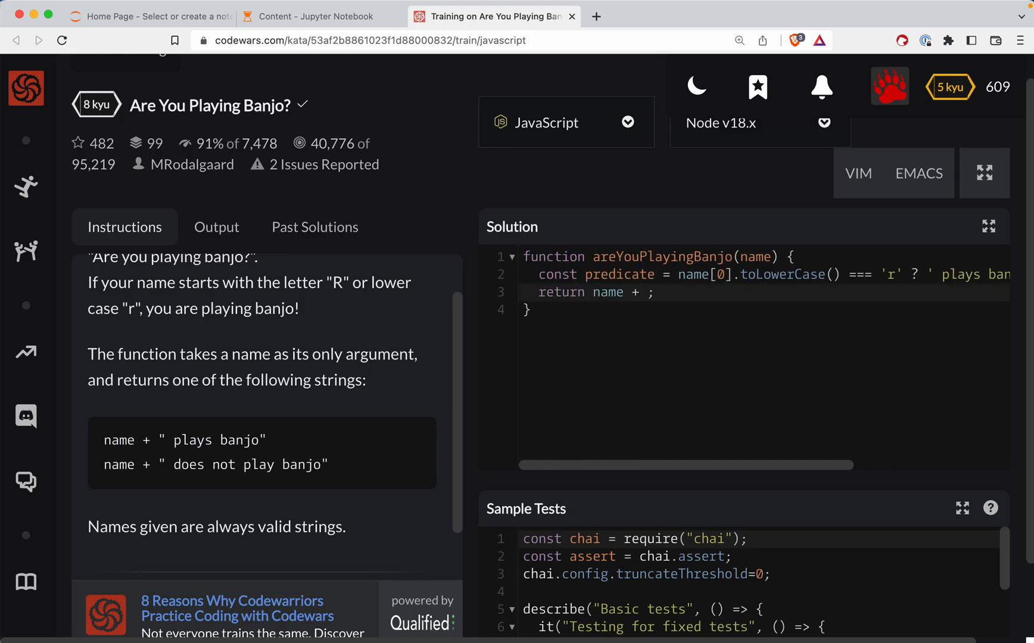
text(predicate)
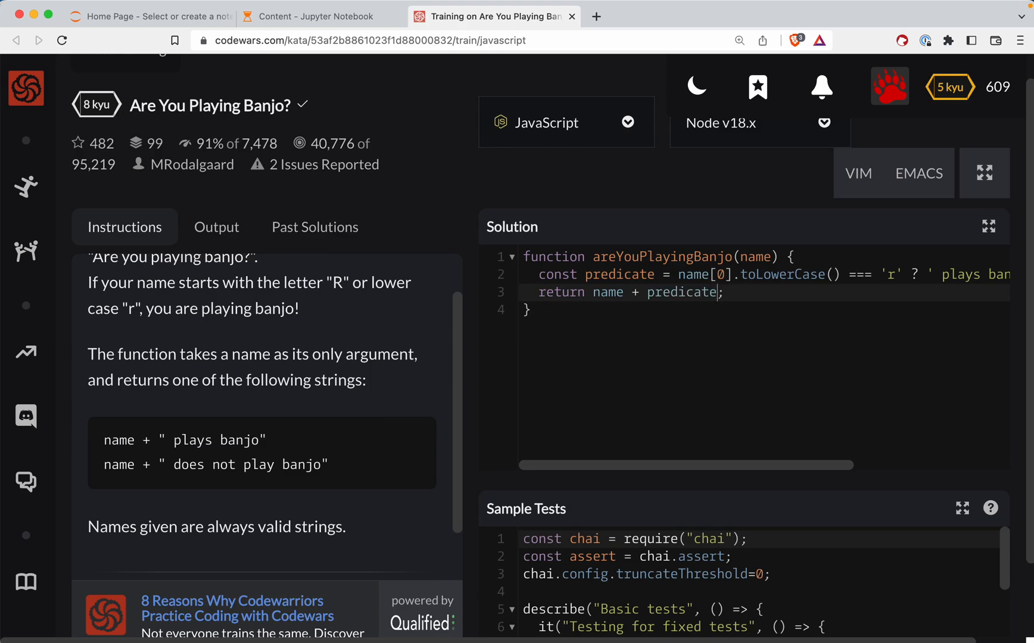
scroll(down, 3)
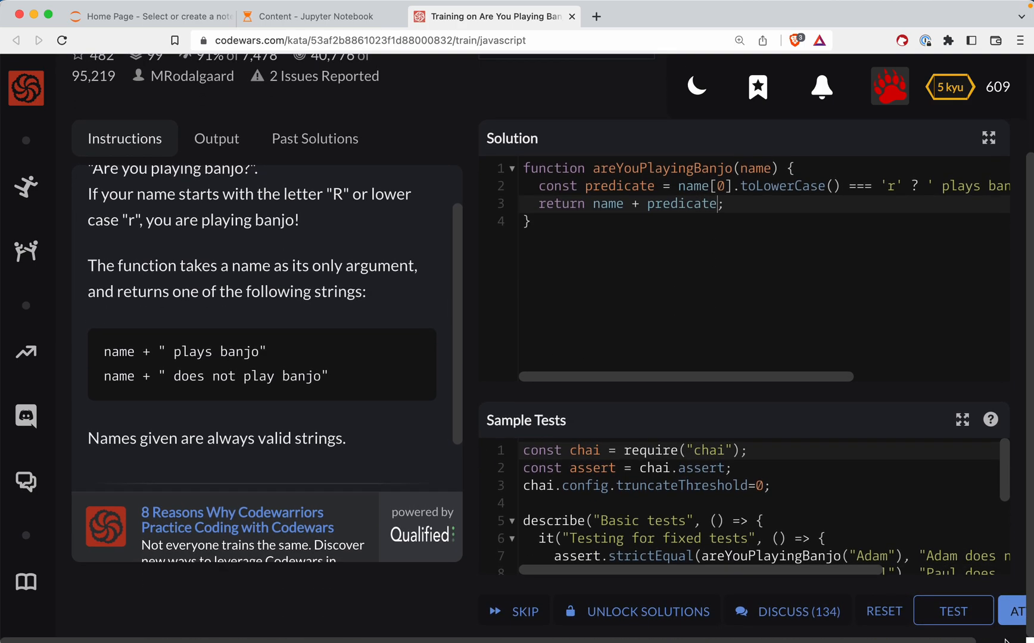
click(952, 611)
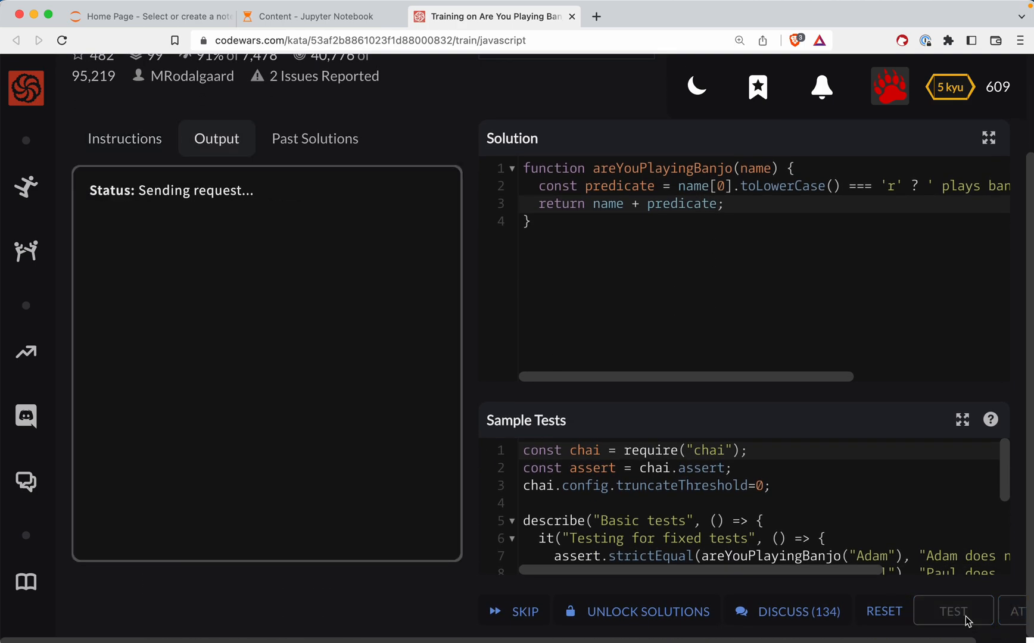